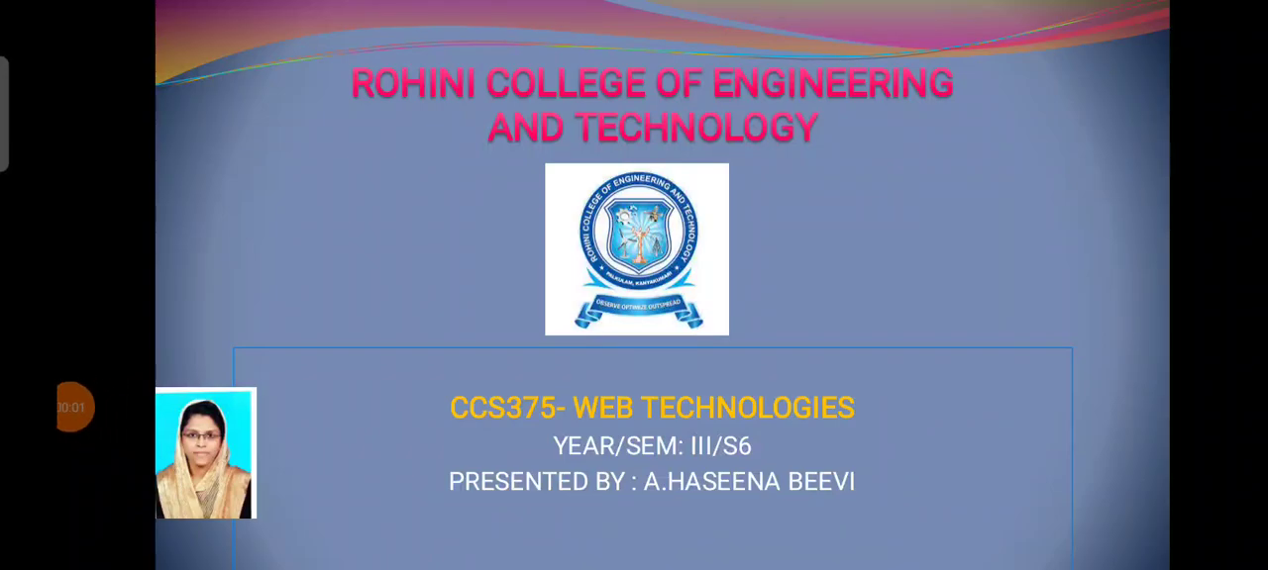
{"action": "key", "text": "Right"}
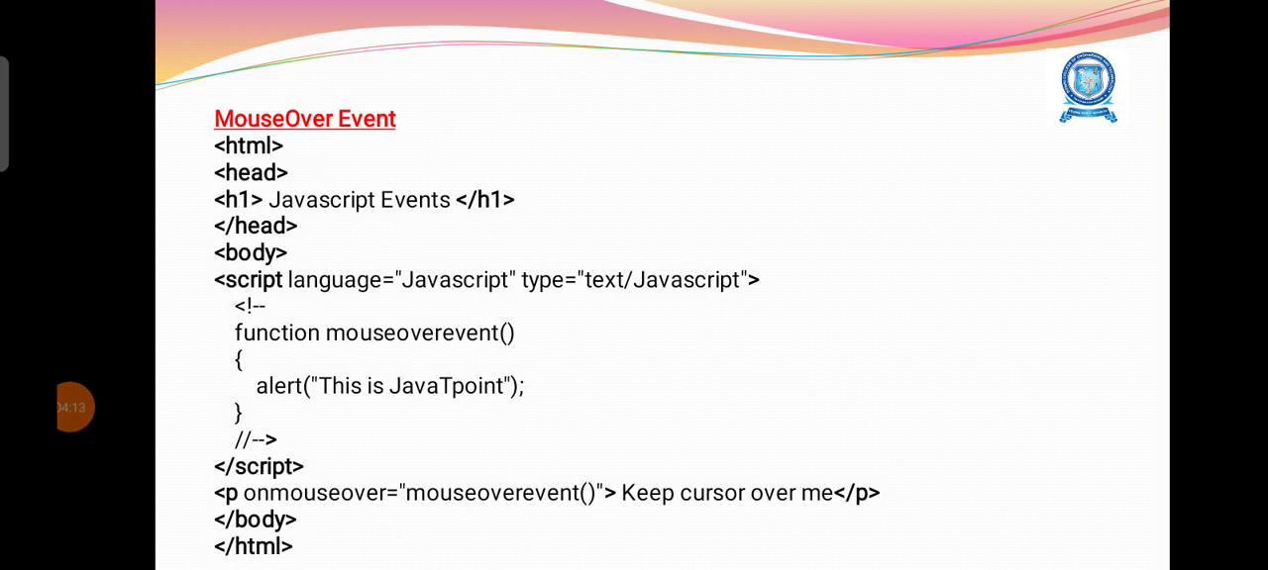
{"action": "key", "text": "Right"}
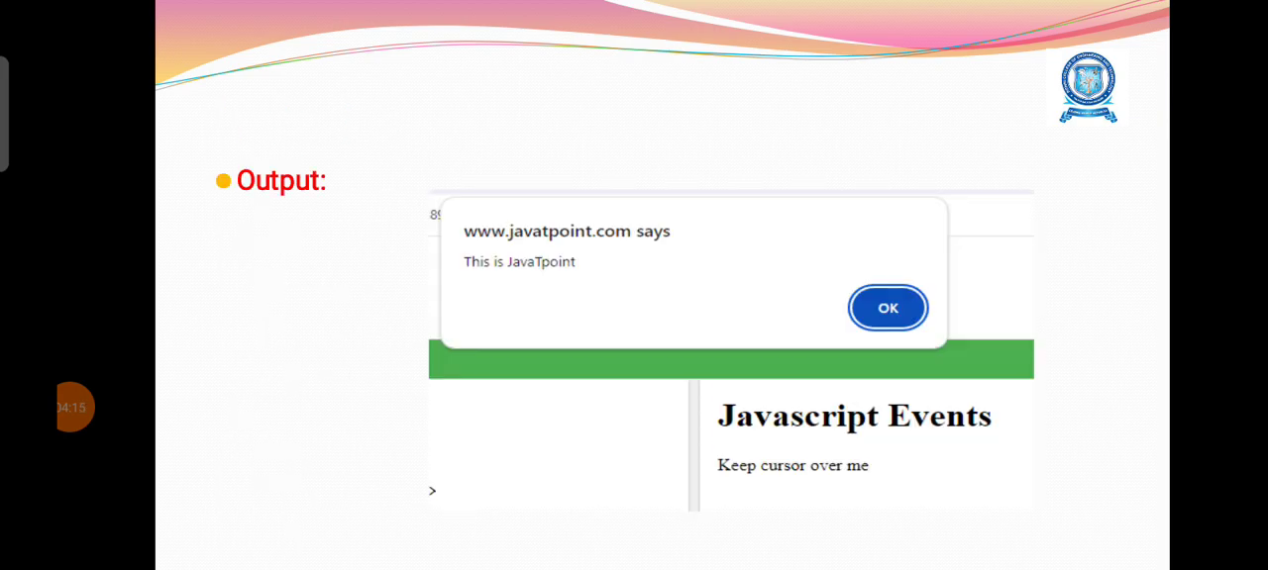